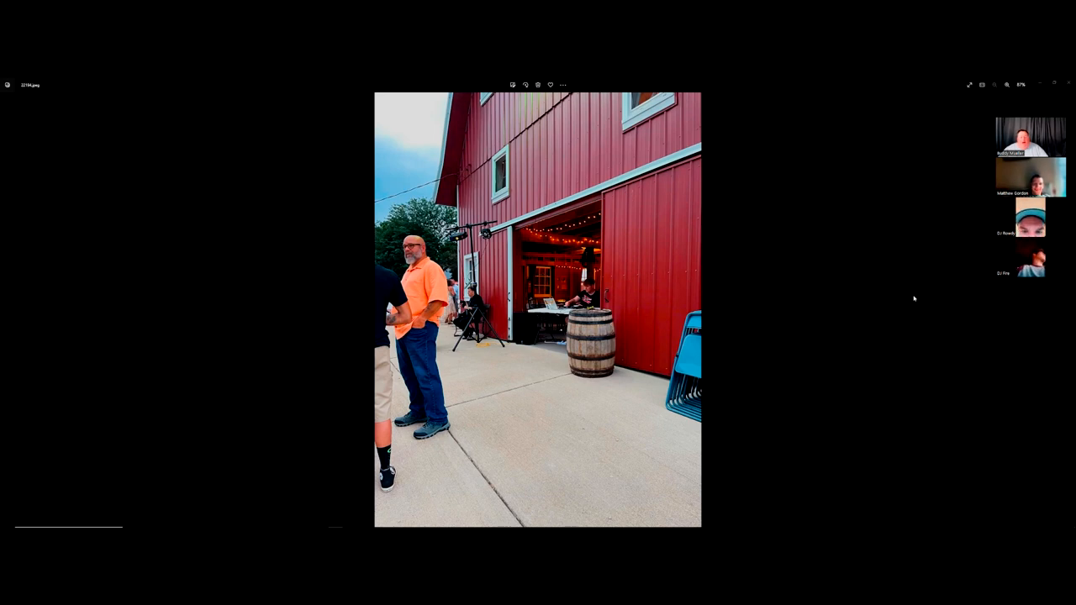
Zoom the red barn photo to about 400% on the DJ table and barrel.
click(1007, 84)
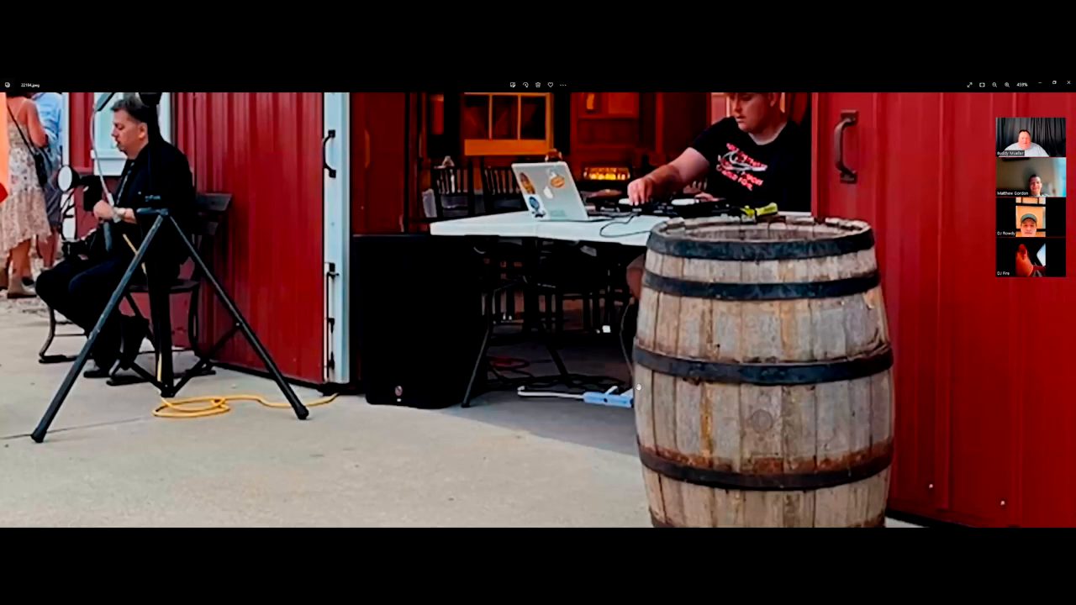
Open the indoor night-time DJ table photo and zoom to about 133%.
click(995, 84)
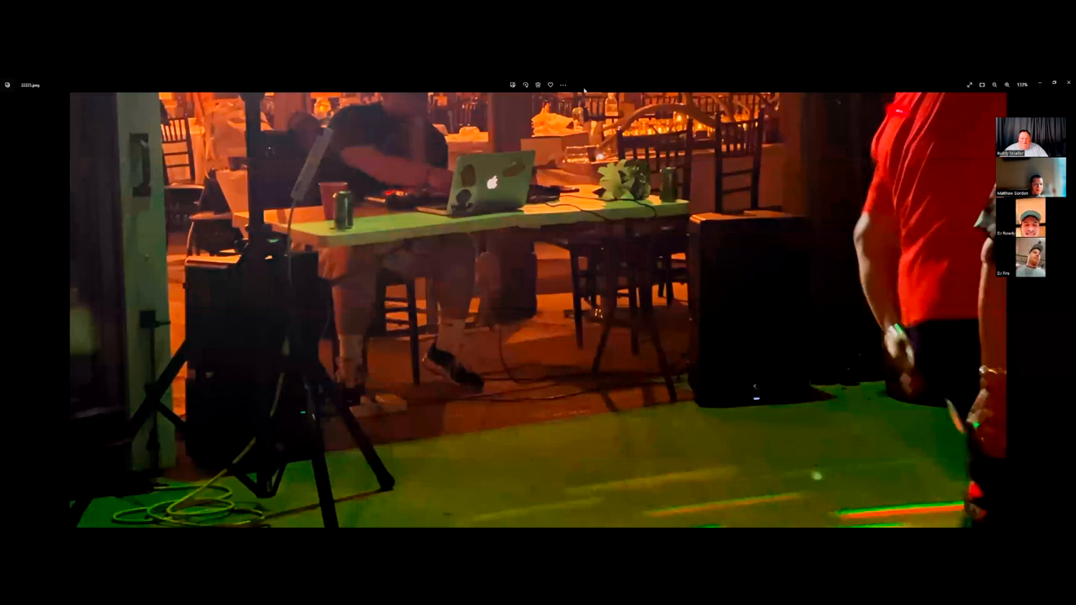
mouse_move(586, 90)
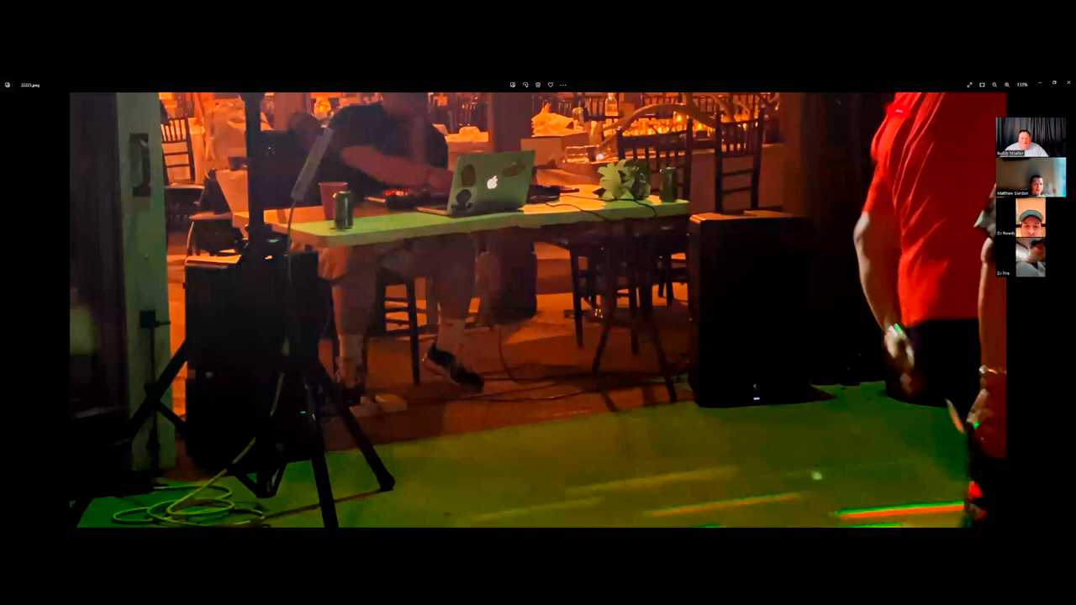